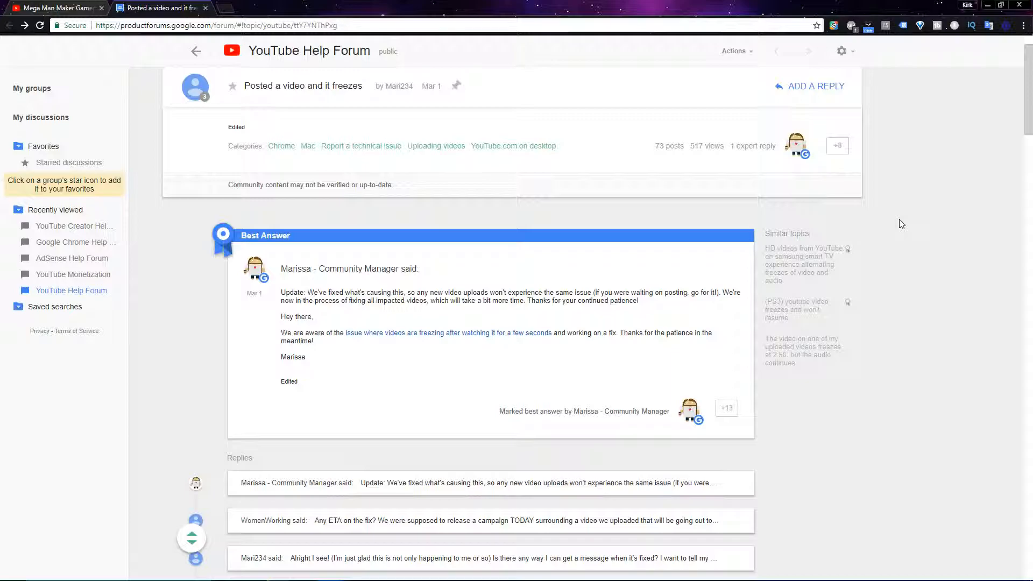
{"action": "mouse_move", "coordinate": [896, 219]}
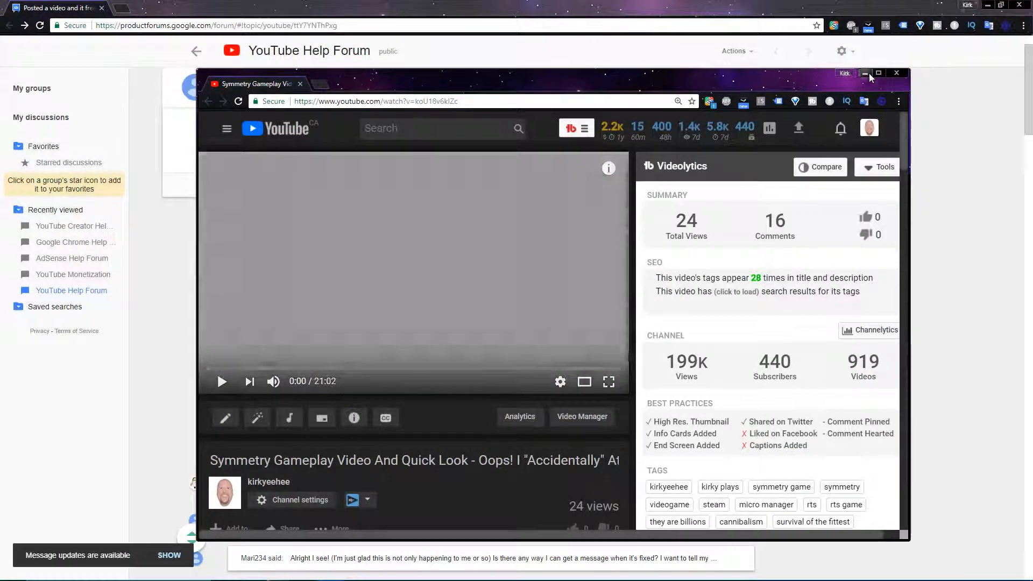
- Maximize the browser window so the Symmetry Gameplay video page fills the screen
{"action": "left_click", "coordinate": [878, 72]}
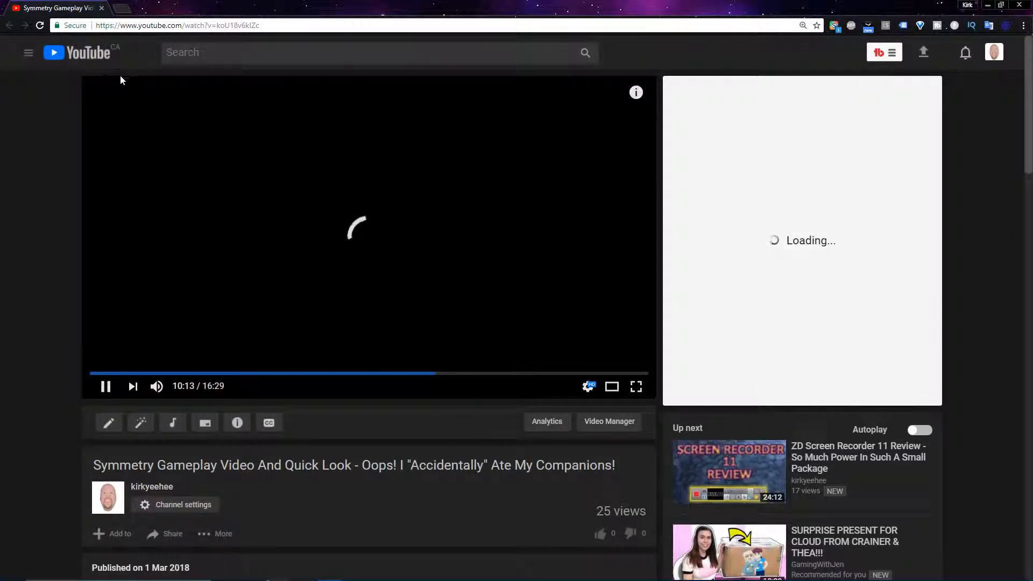
- Play the Symmetry Gameplay video fullscreen, resuming playback while the frame stays frozen past 10:20
{"action": "left_click", "coordinate": [634, 386]}
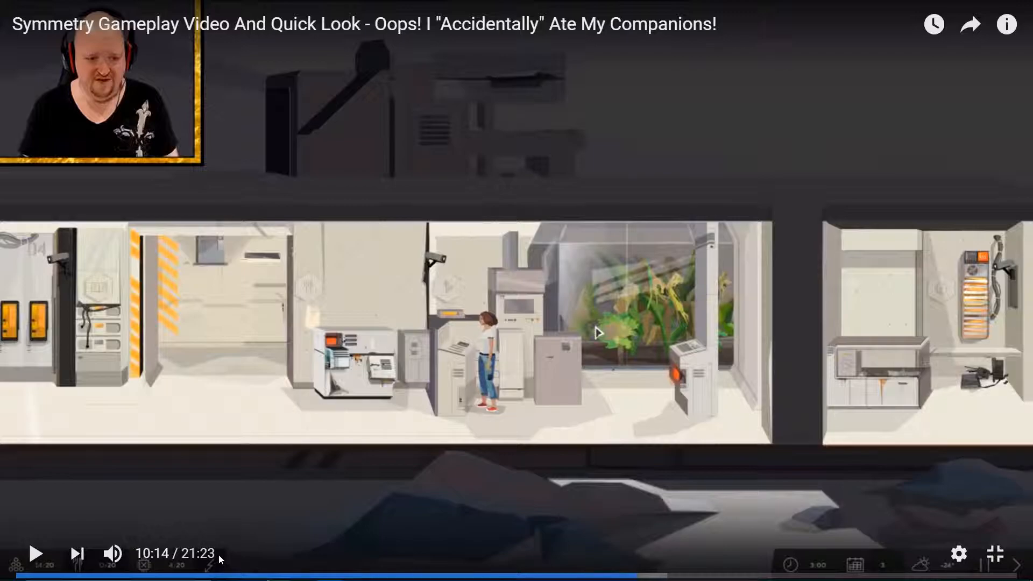
{"action": "left_click", "coordinate": [37, 553]}
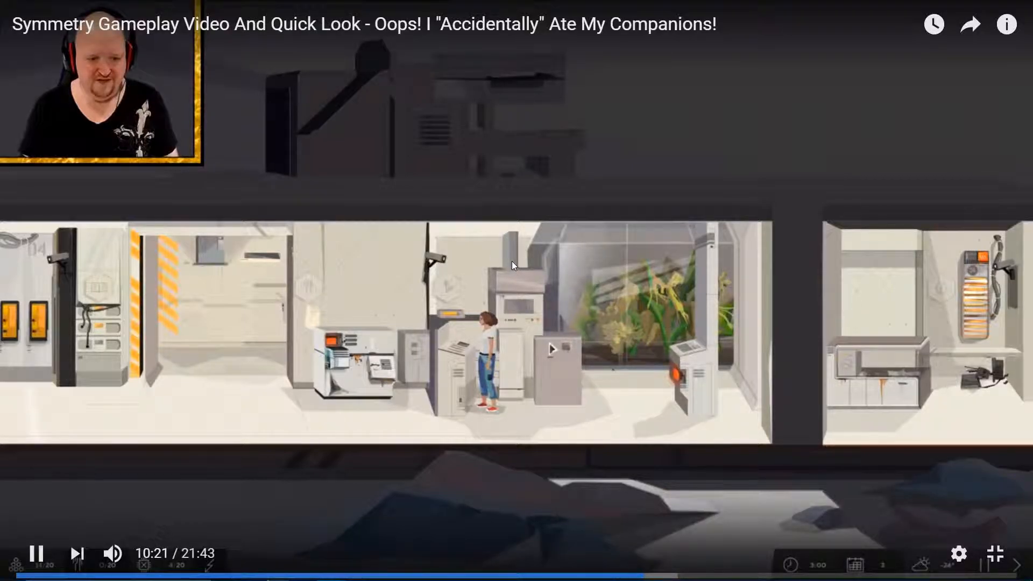
{"action": "left_click", "coordinate": [36, 553]}
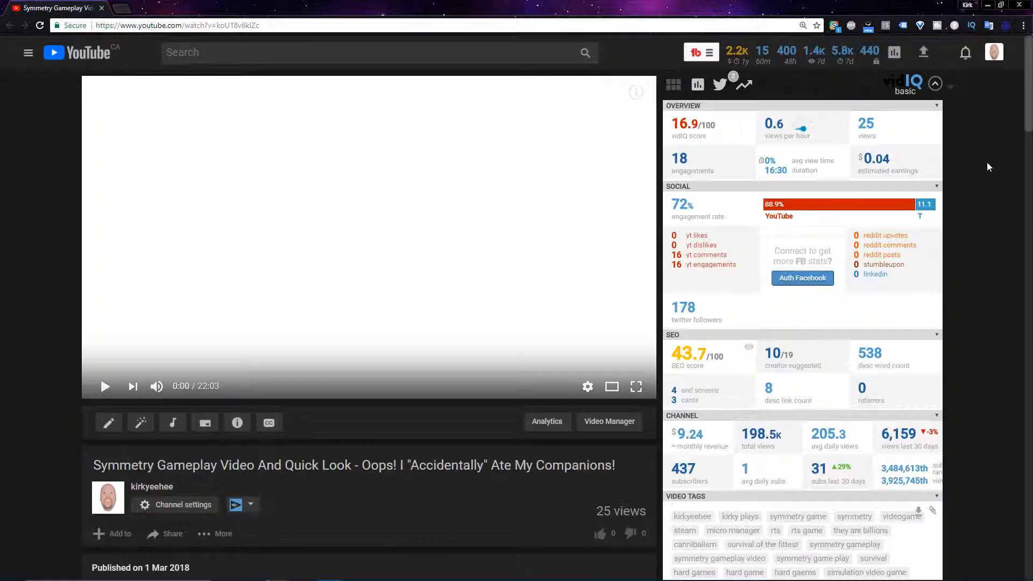
{"action": "mouse_move", "coordinate": [984, 165]}
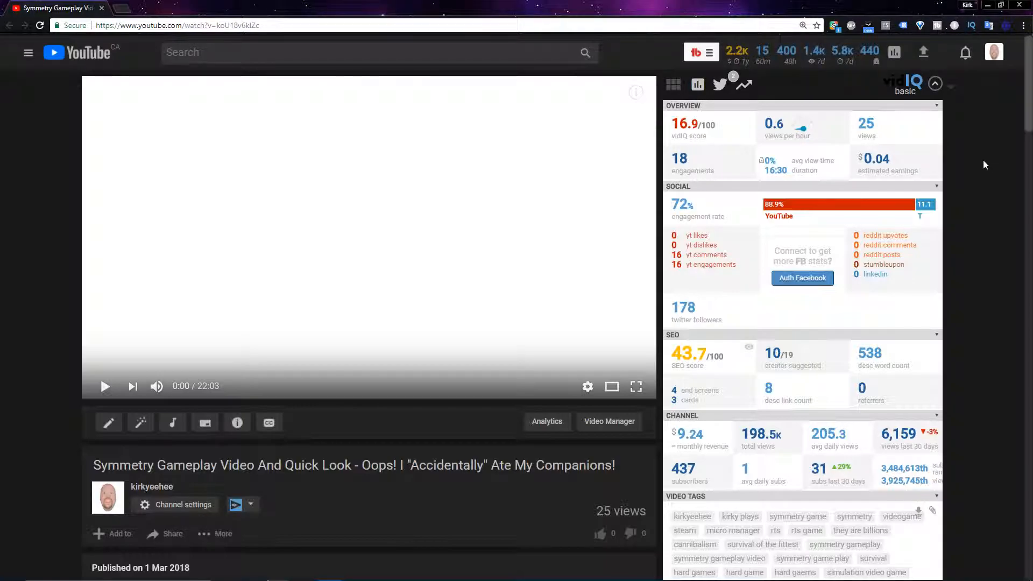
{"action": "mouse_move", "coordinate": [1004, 159]}
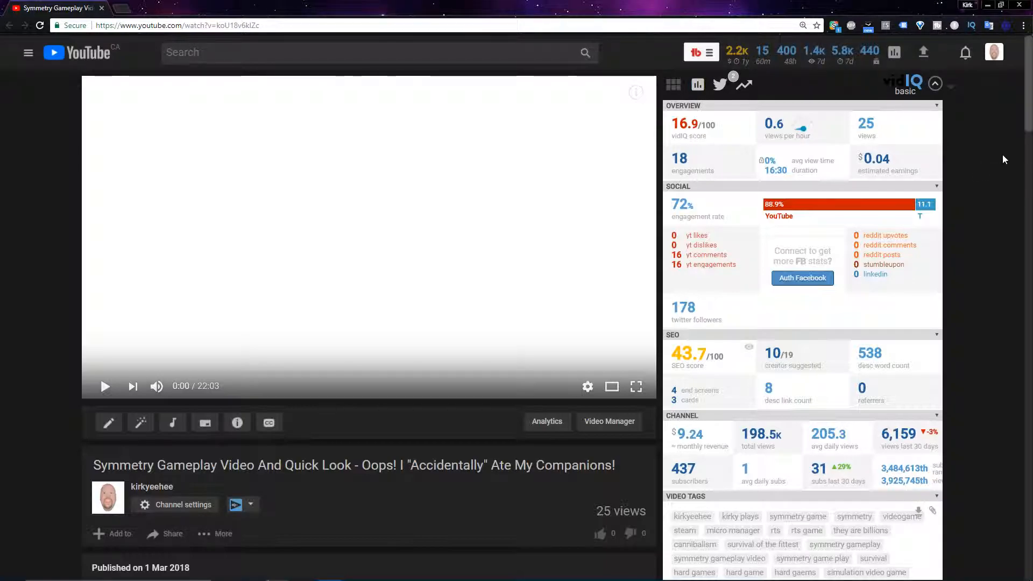